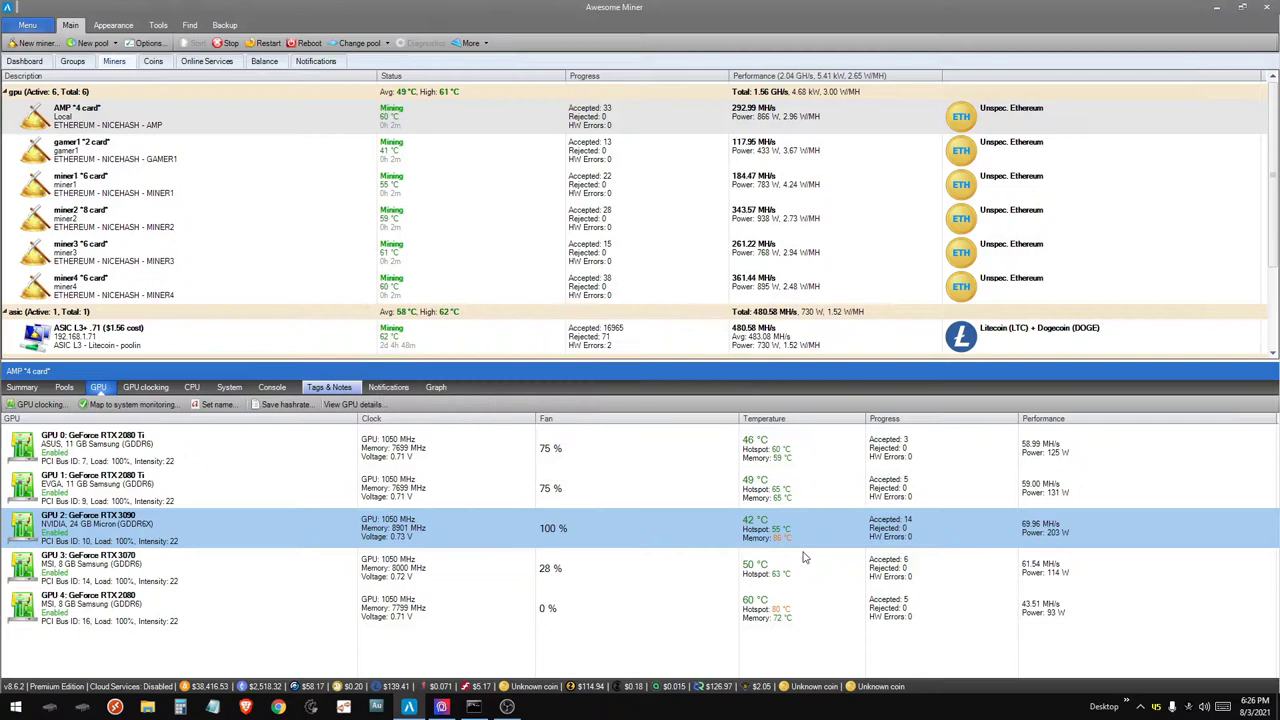
pyautogui.moveTo(720, 536)
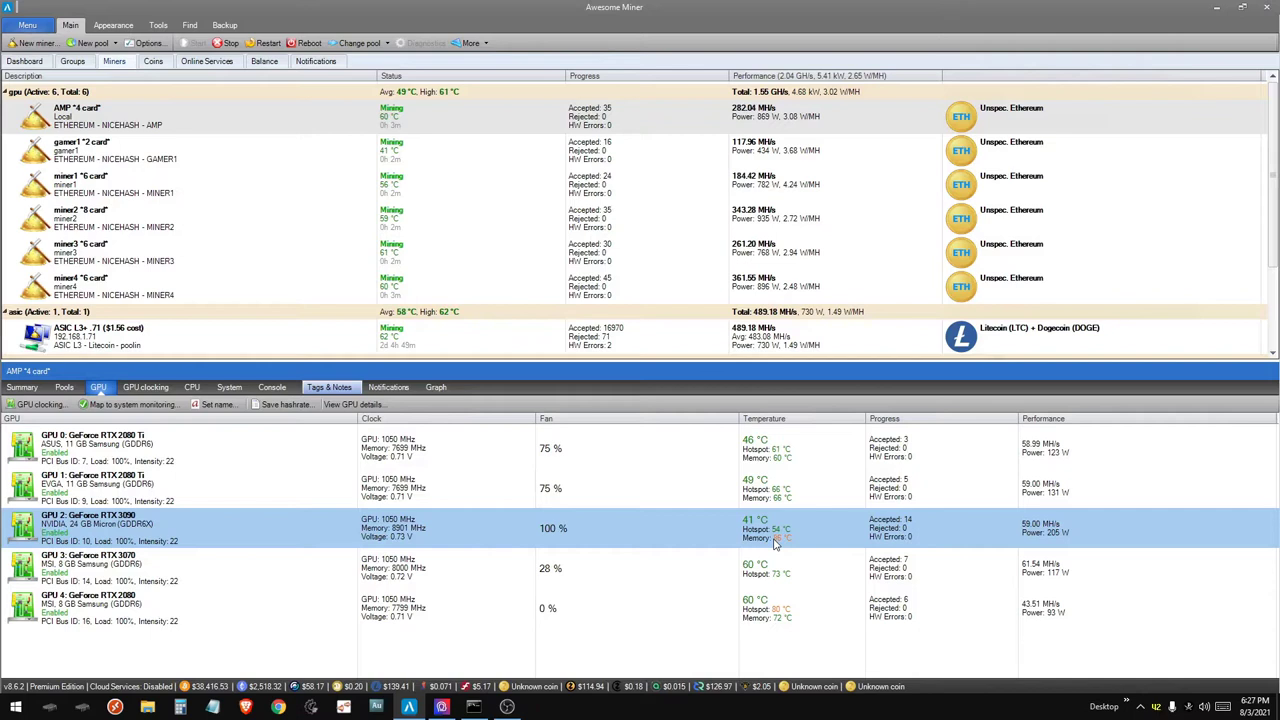
pyautogui.moveTo(672, 540)
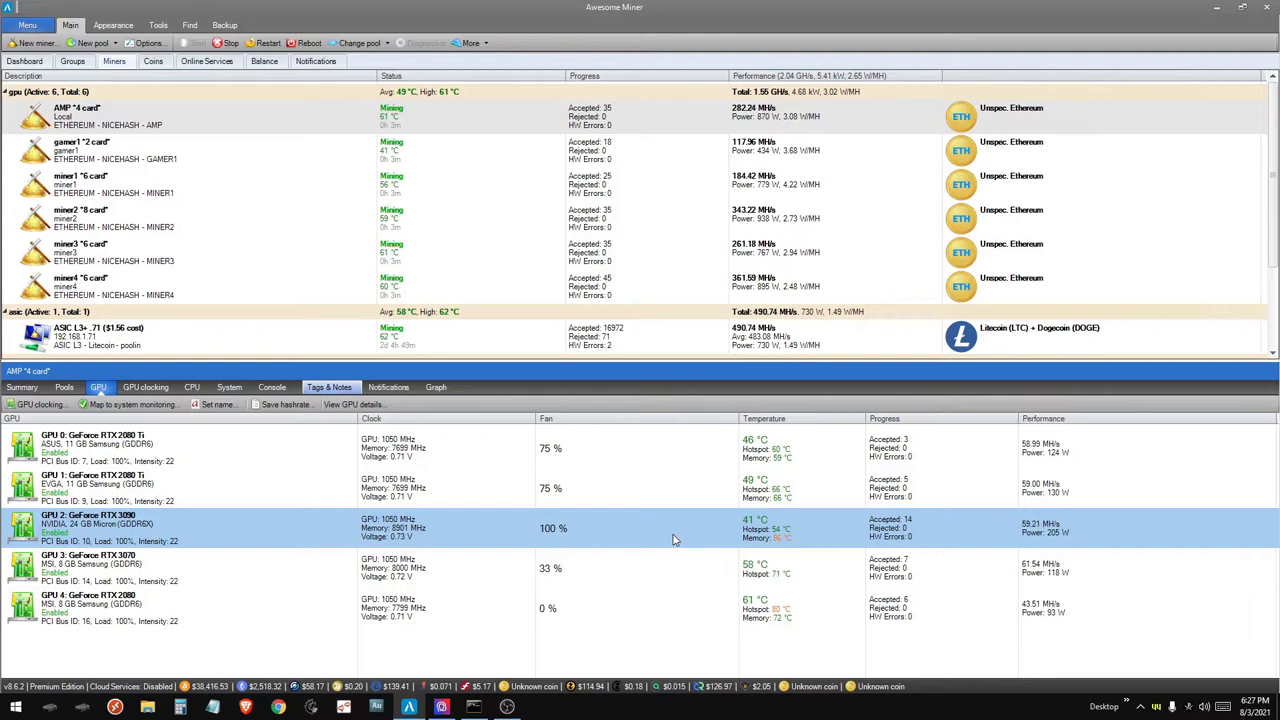
pyautogui.moveTo(164, 538)
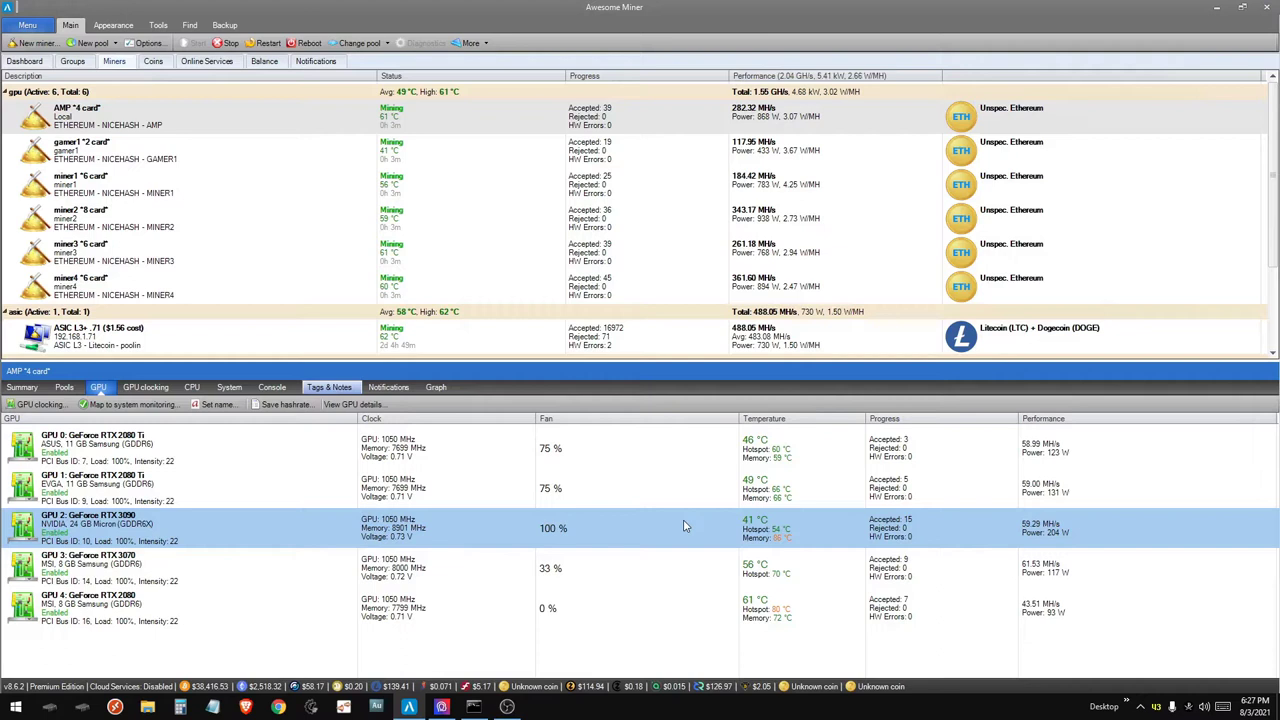
pyautogui.moveTo(230, 544)
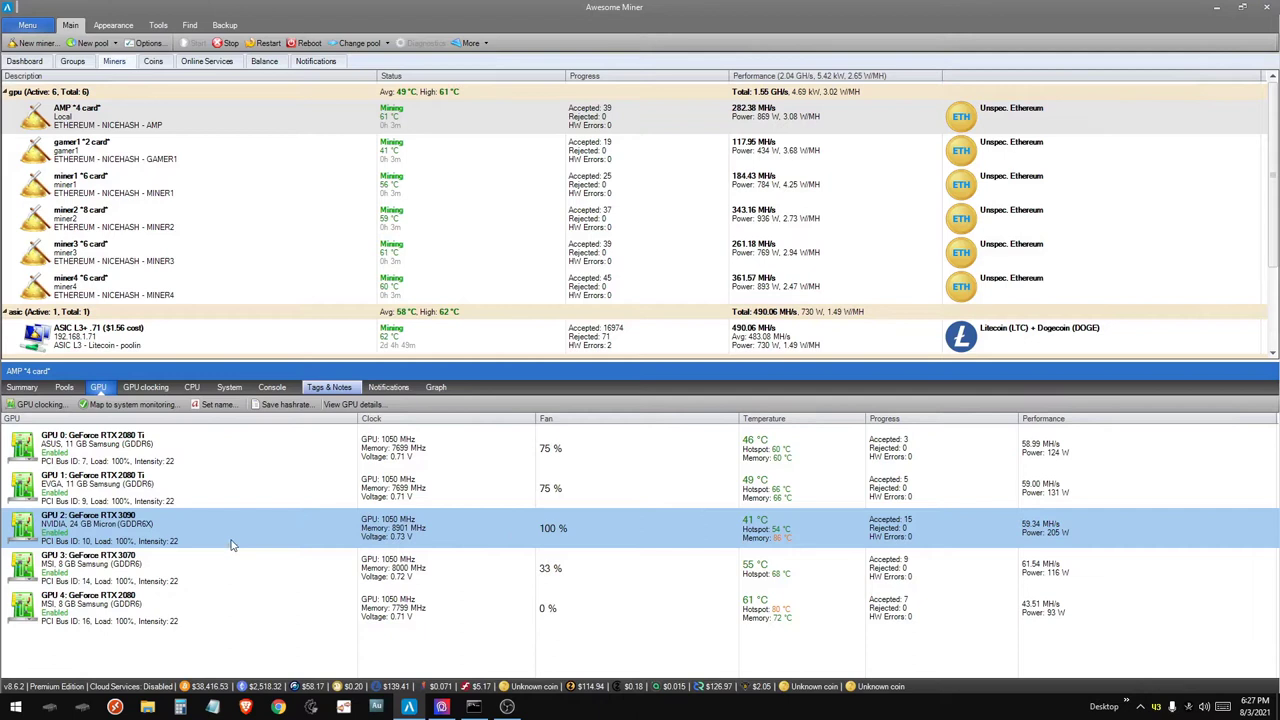
pyautogui.moveTo(596, 536)
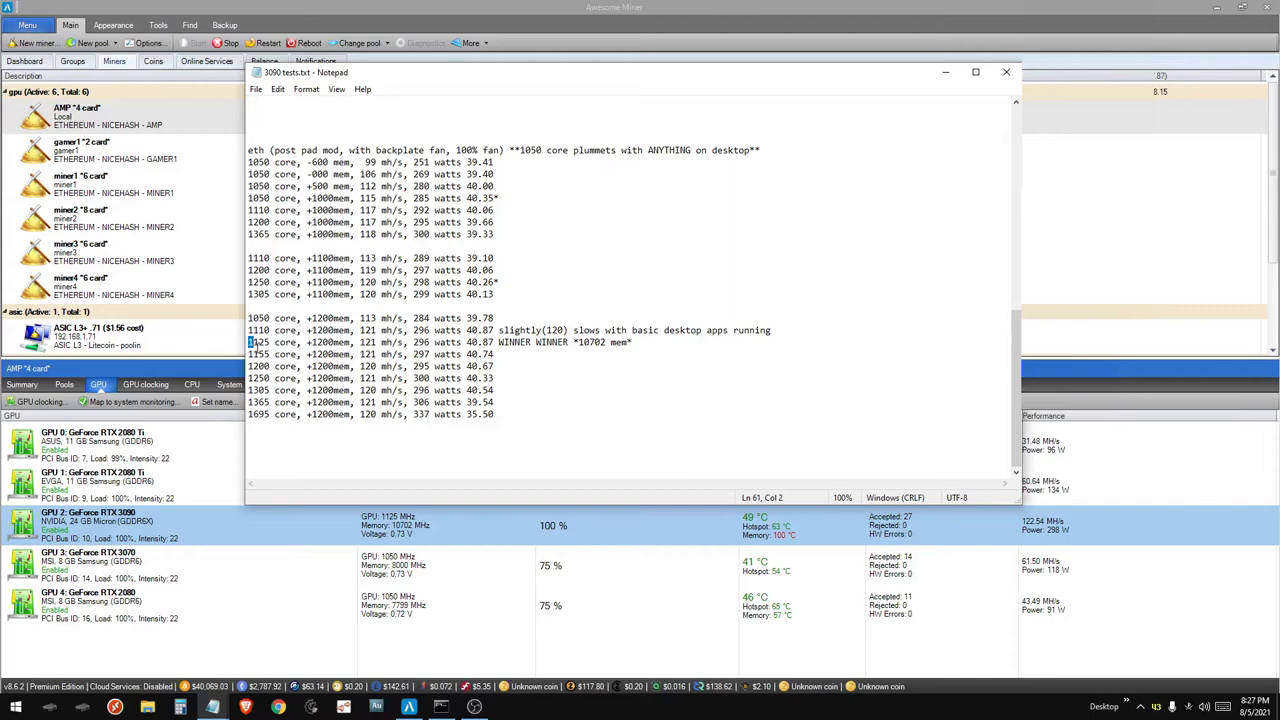
# Bring up the Notepad 3090 tests log showing the +1200mem WINNER over Awesome Miner.
pyautogui.click(1006, 72)
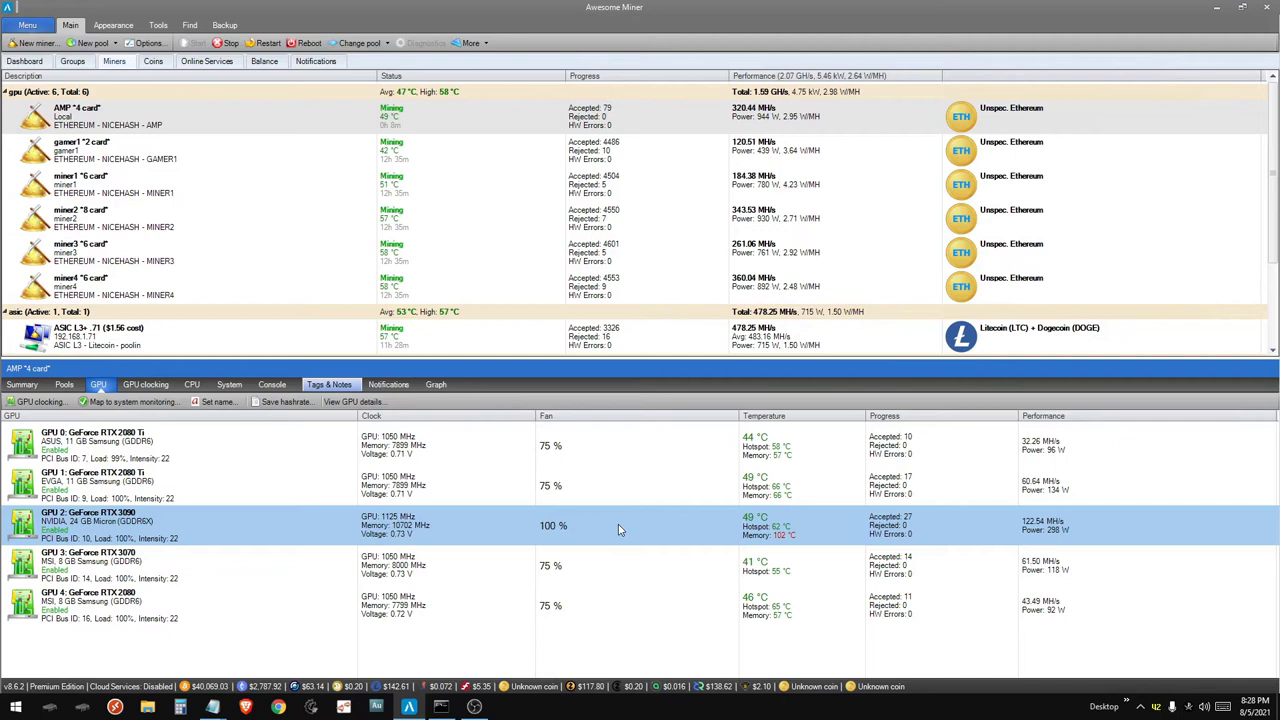
pyautogui.moveTo(500, 544)
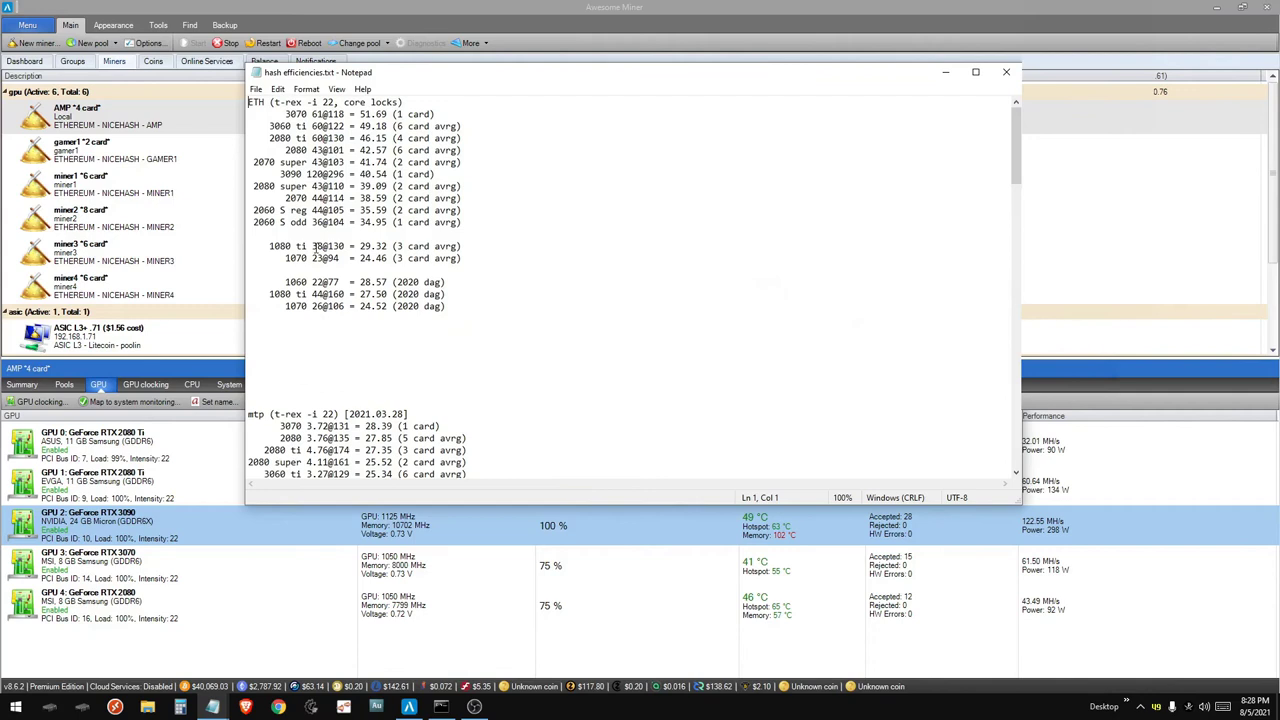
pyautogui.doubleClick(372, 174)
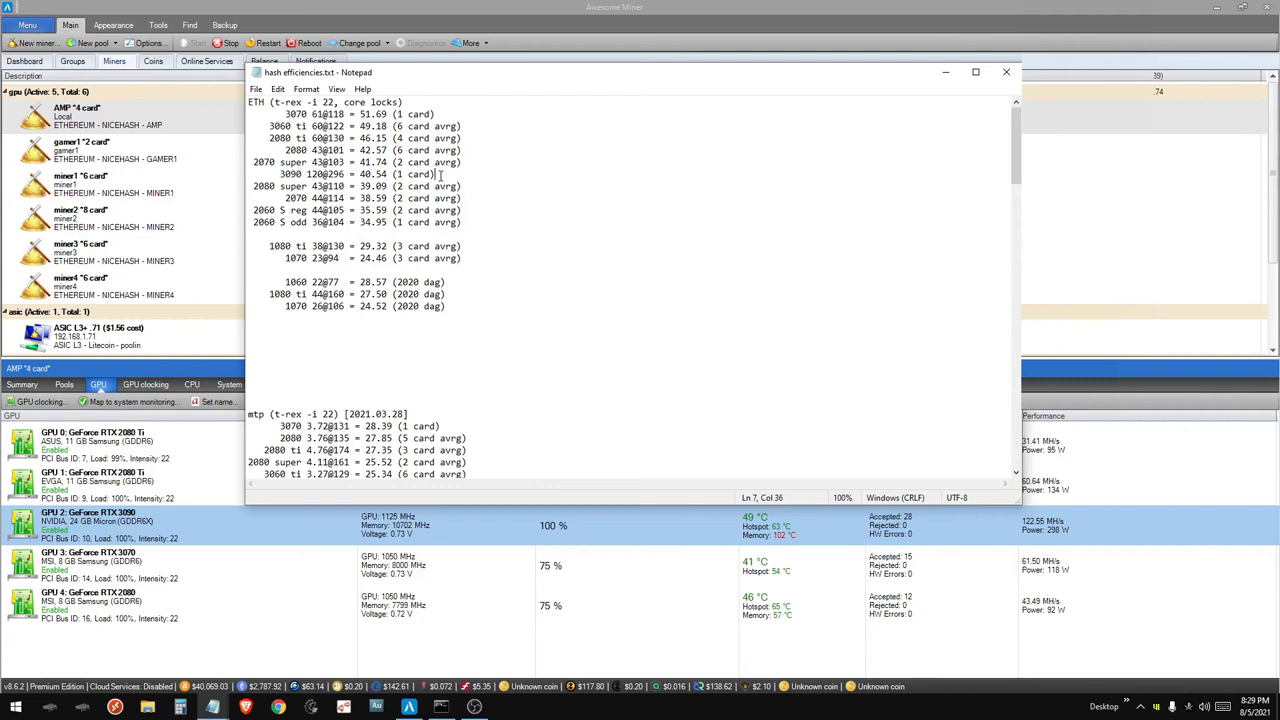
pyautogui.tripleClick(350, 174)
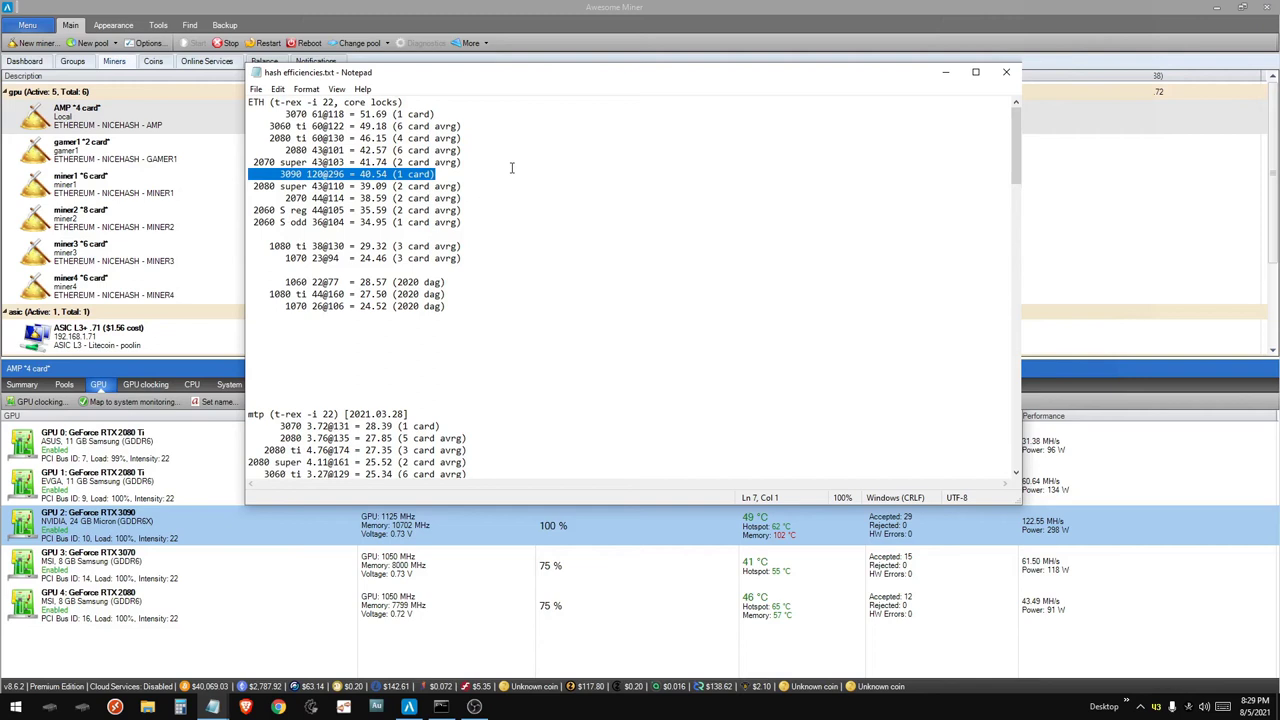
pyautogui.scroll(-3)
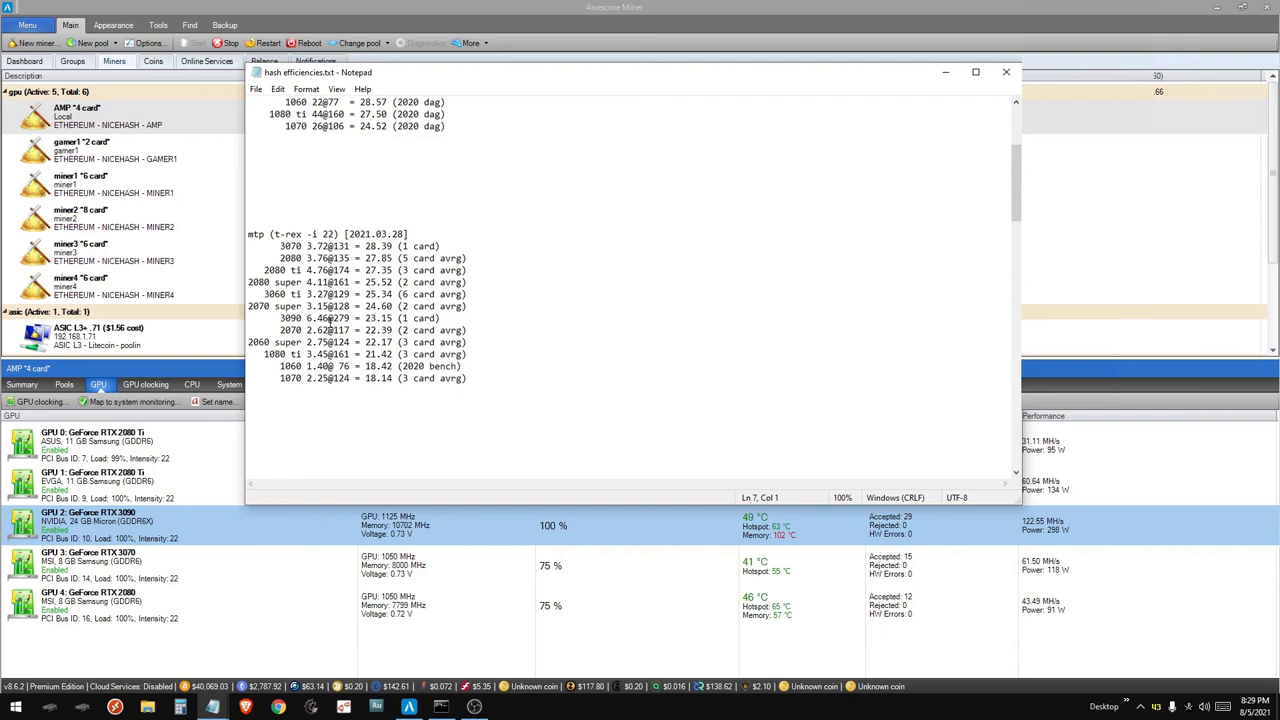